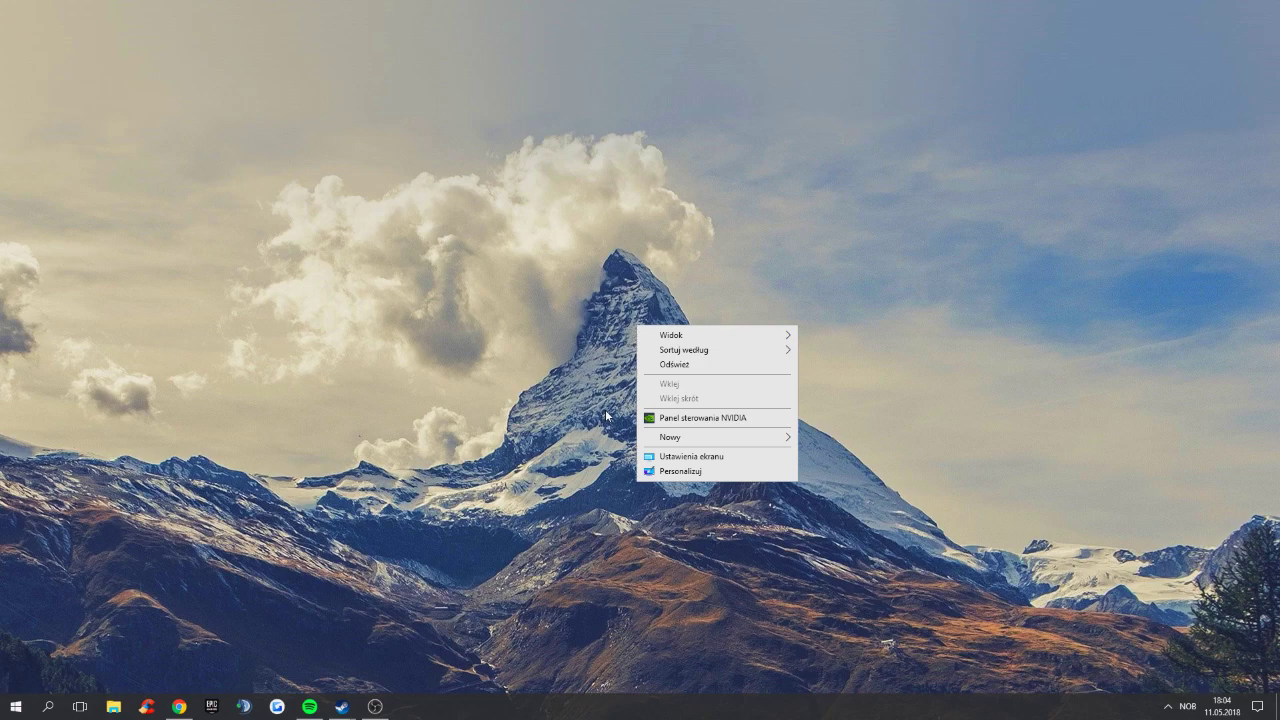
mouse_move(618, 430)
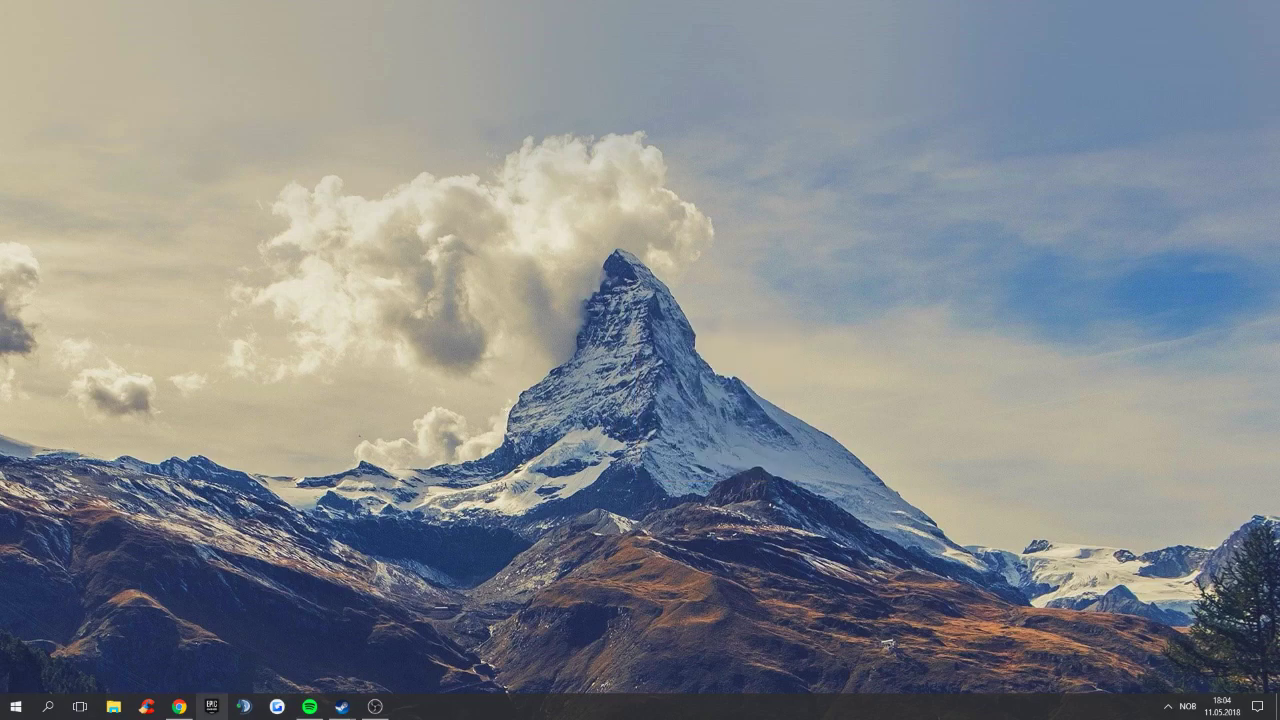
Bring up the desktop context menu to reach the NVIDIA Control Panel entry
right_click(290, 596)
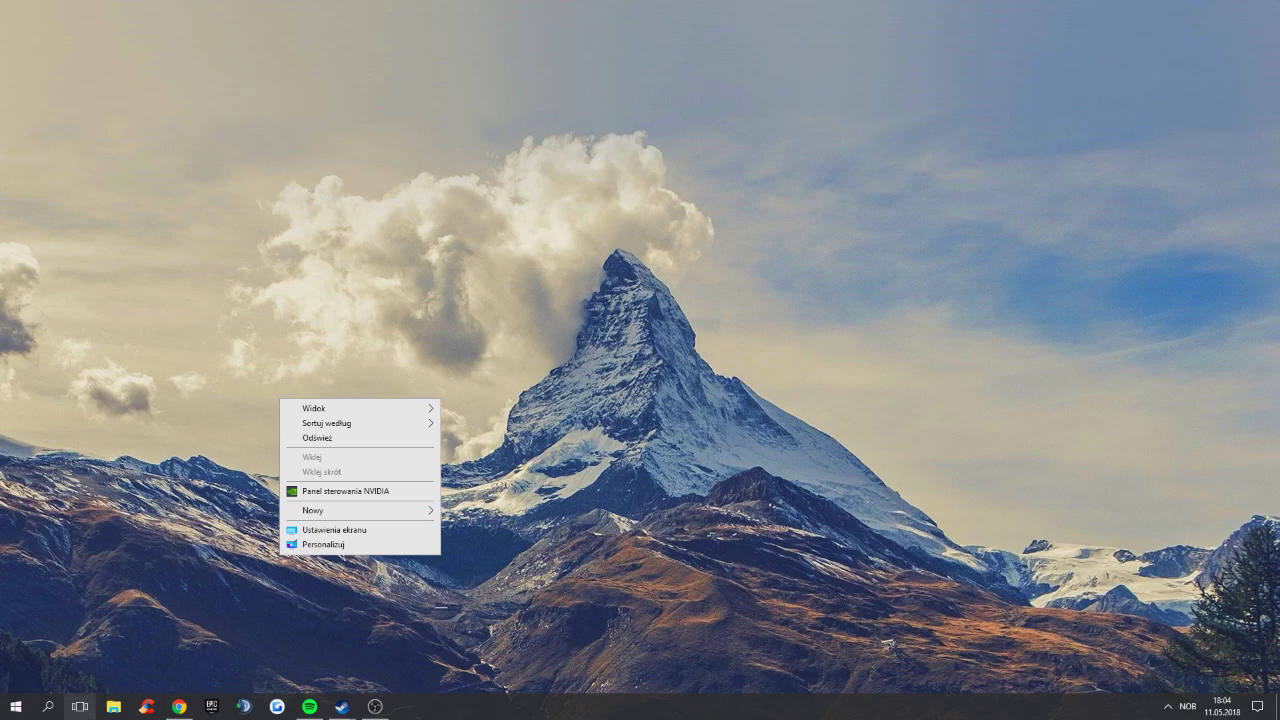
mouse_move(118, 708)
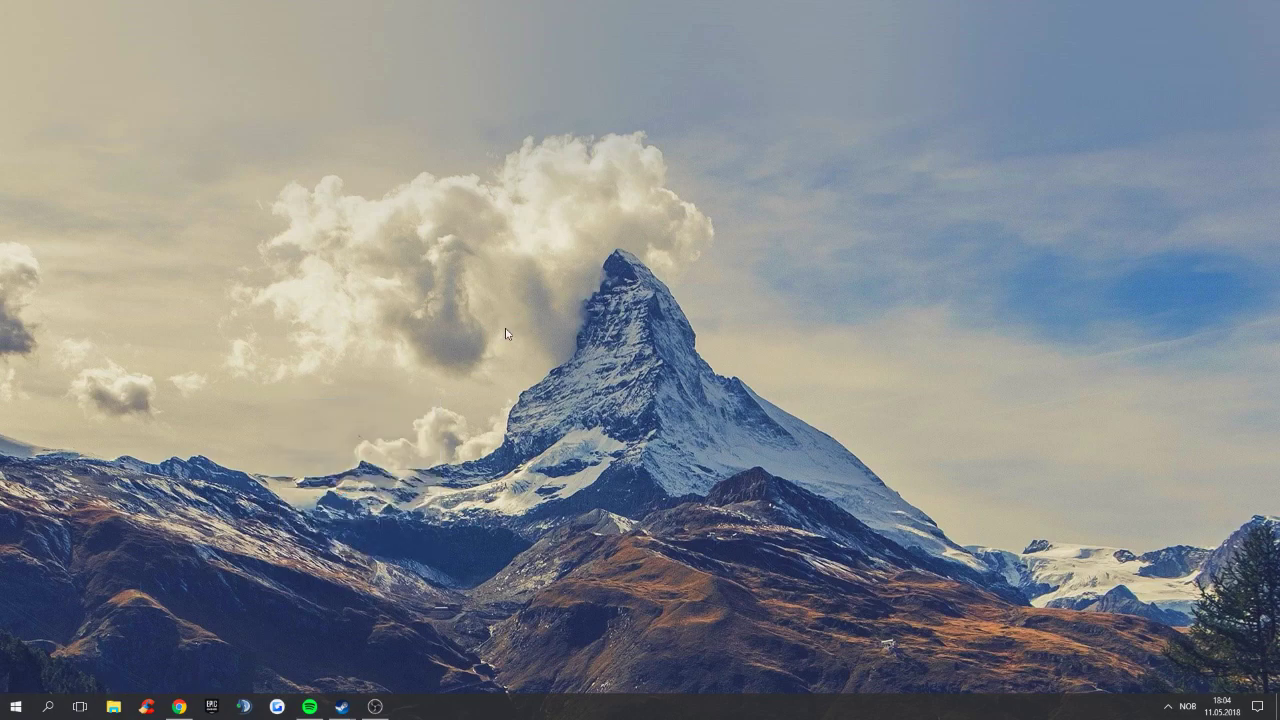
mouse_move(588, 390)
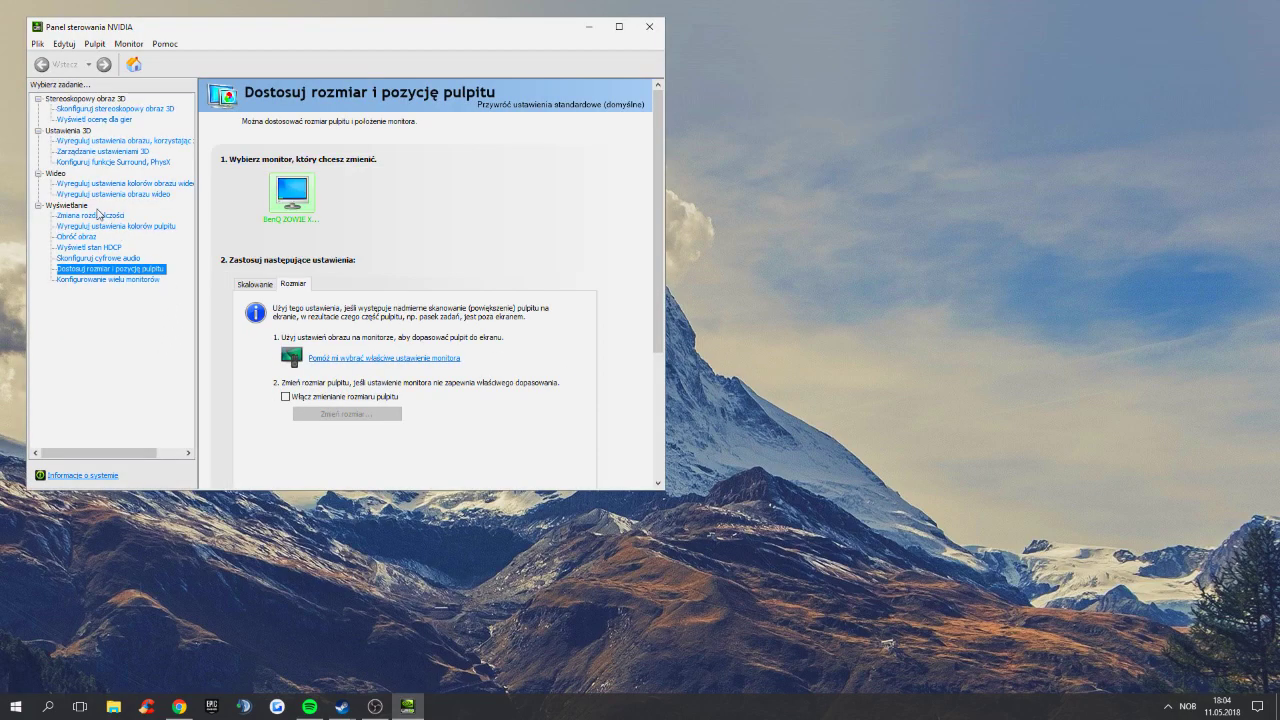
Show the change-resolution page listing 1920 × 1080 native and the custom 1440 × 1080
click(92, 216)
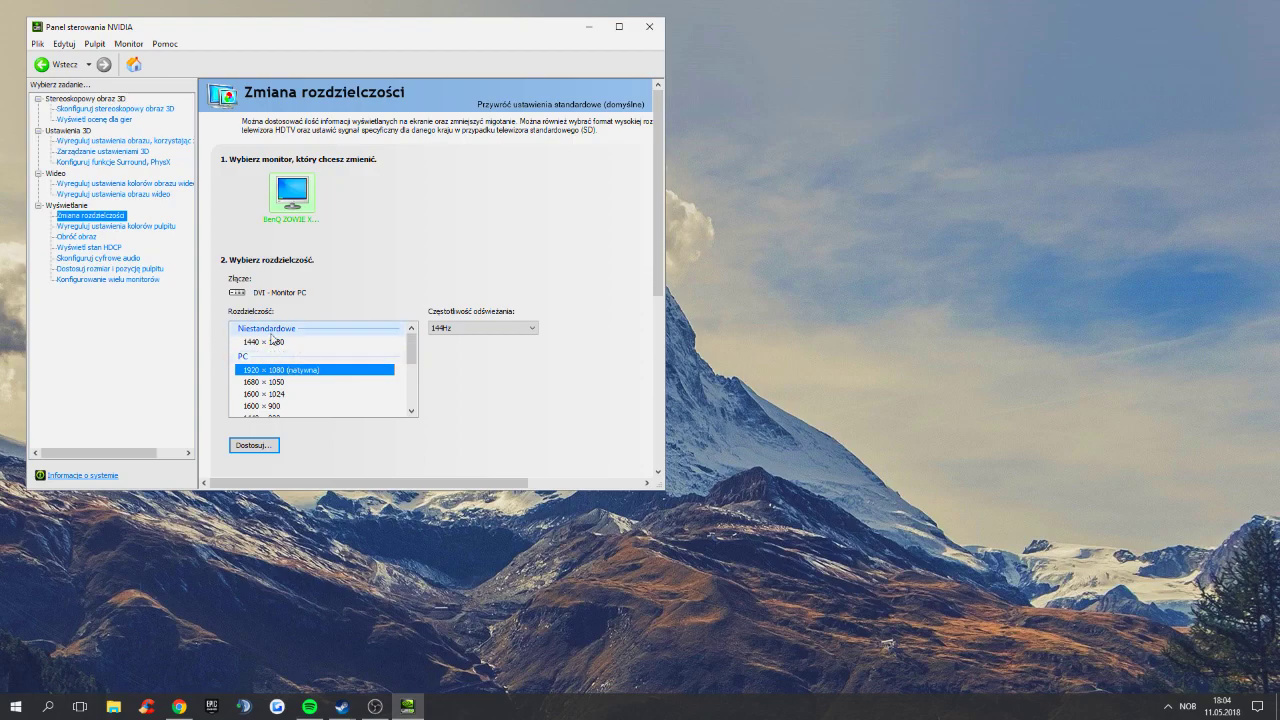
mouse_move(648, 28)
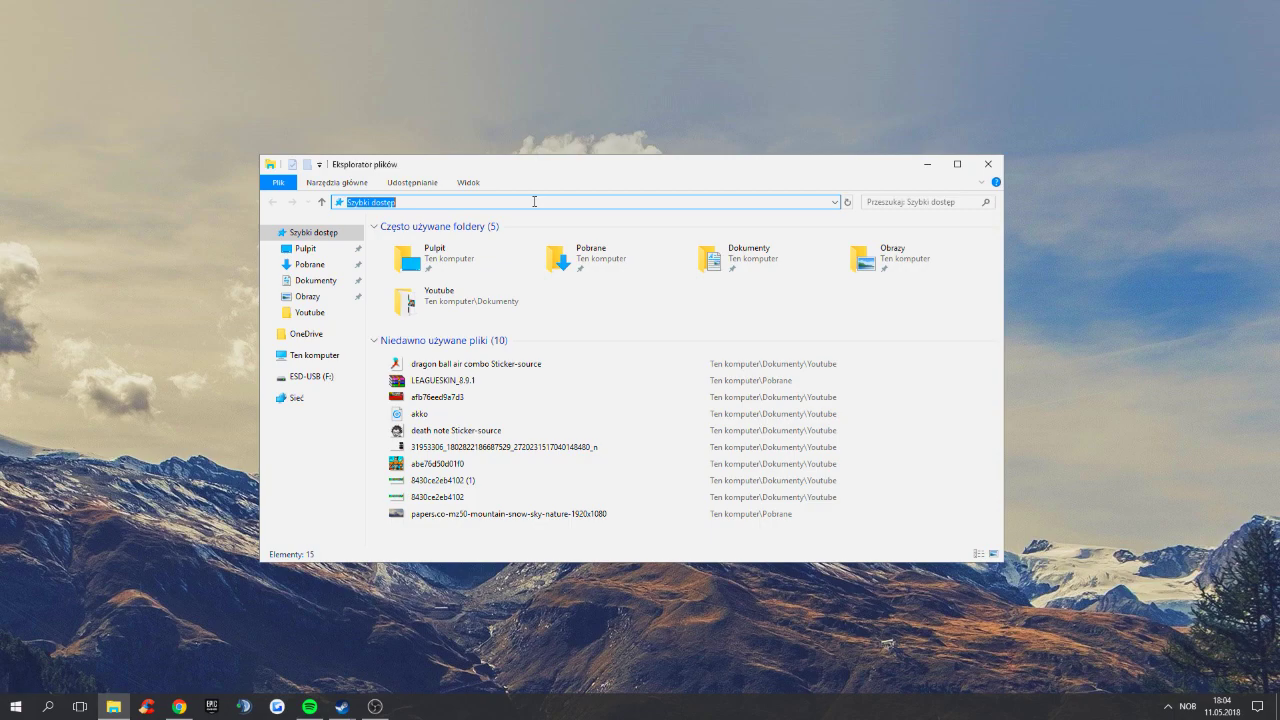
mouse_move(96, 608)
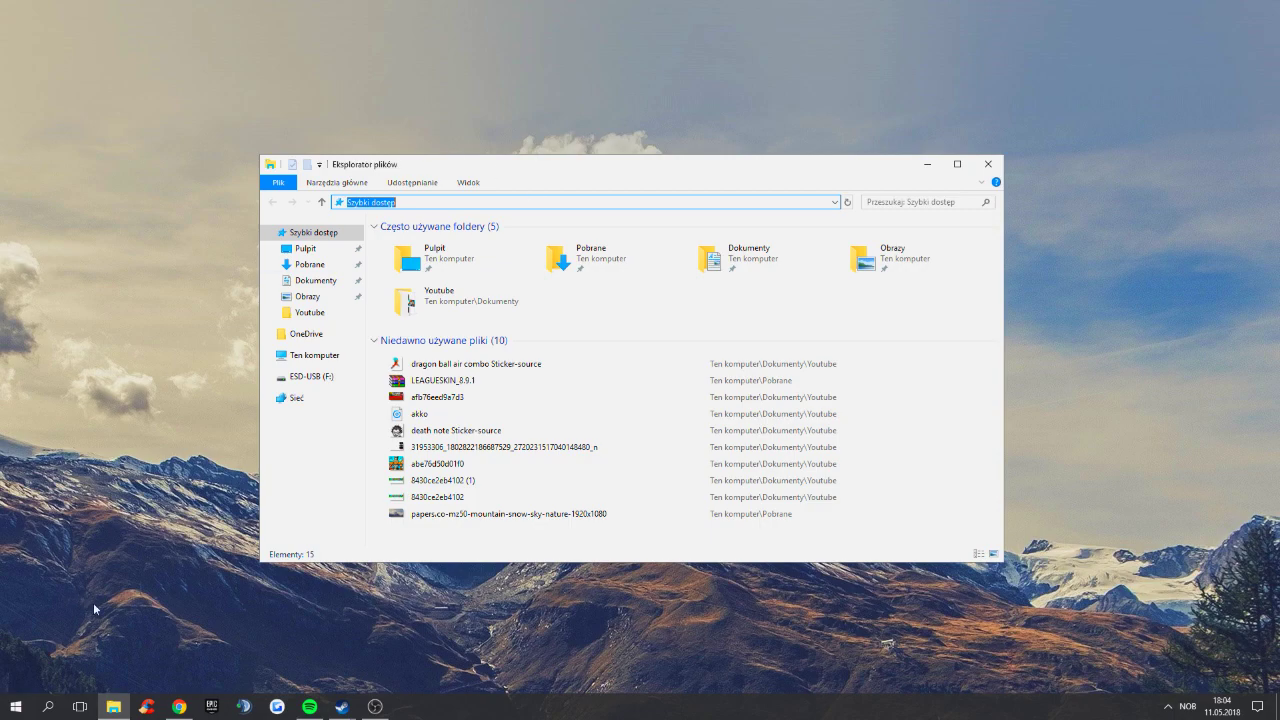
Navigate AppData\Local\FortniteGame\Saved\Config\WindowsClient to the GameUserSettings file
click(14, 706)
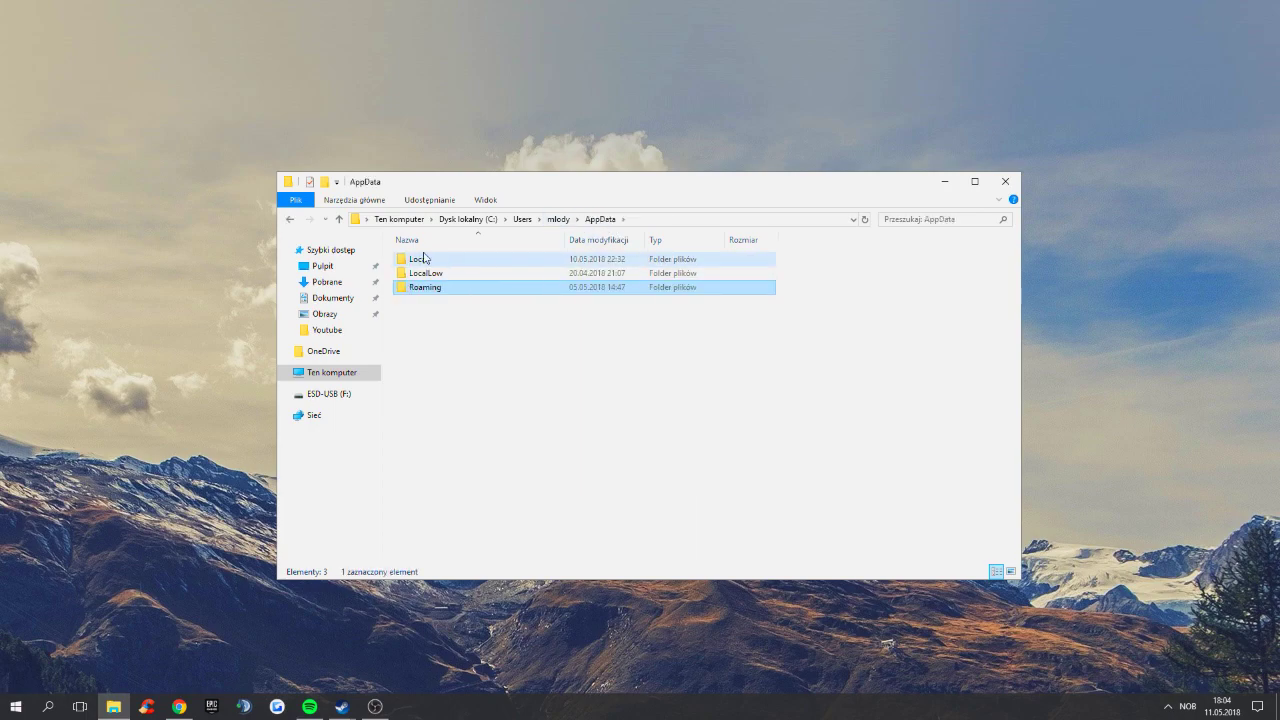
double_click(418, 258)
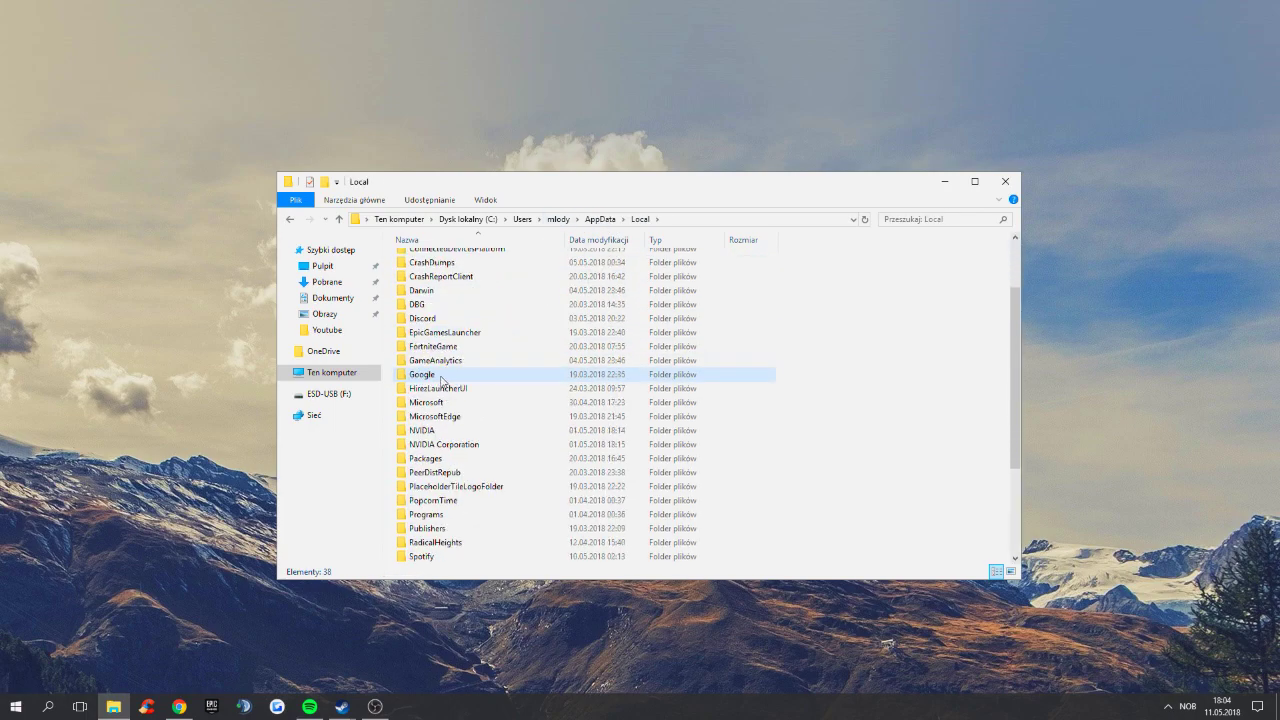
double_click(432, 346)
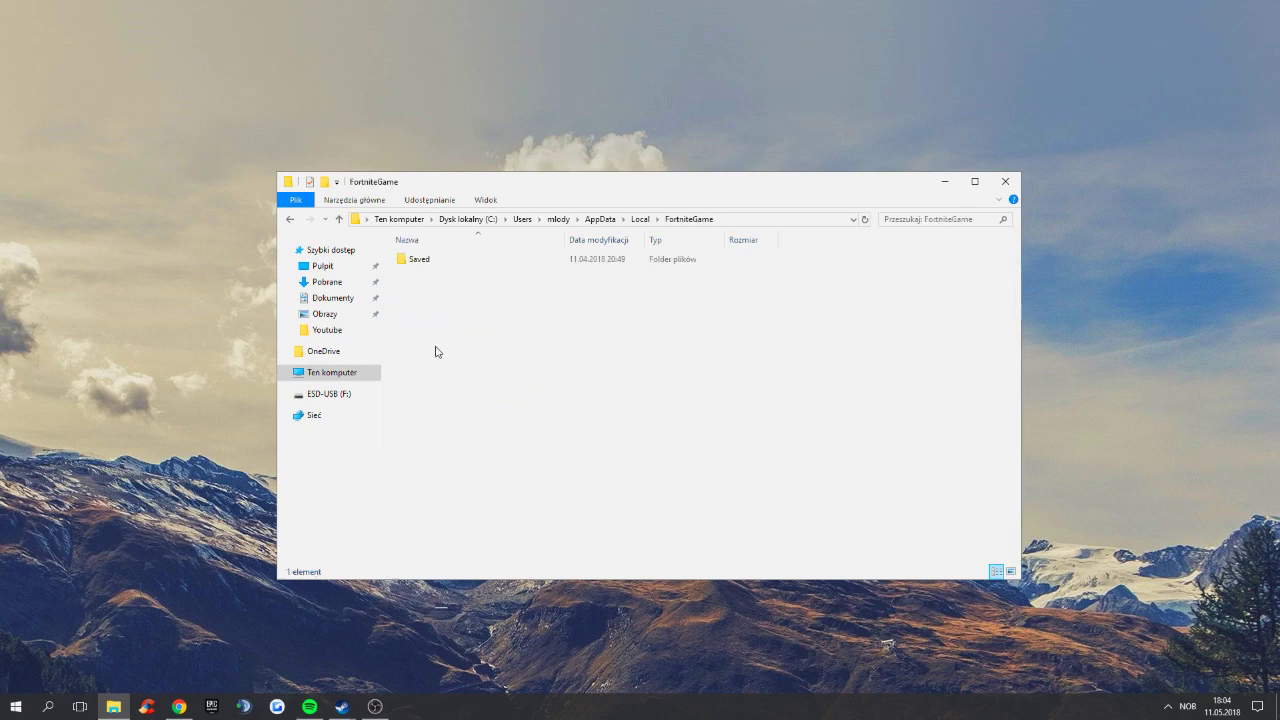
double_click(418, 260)
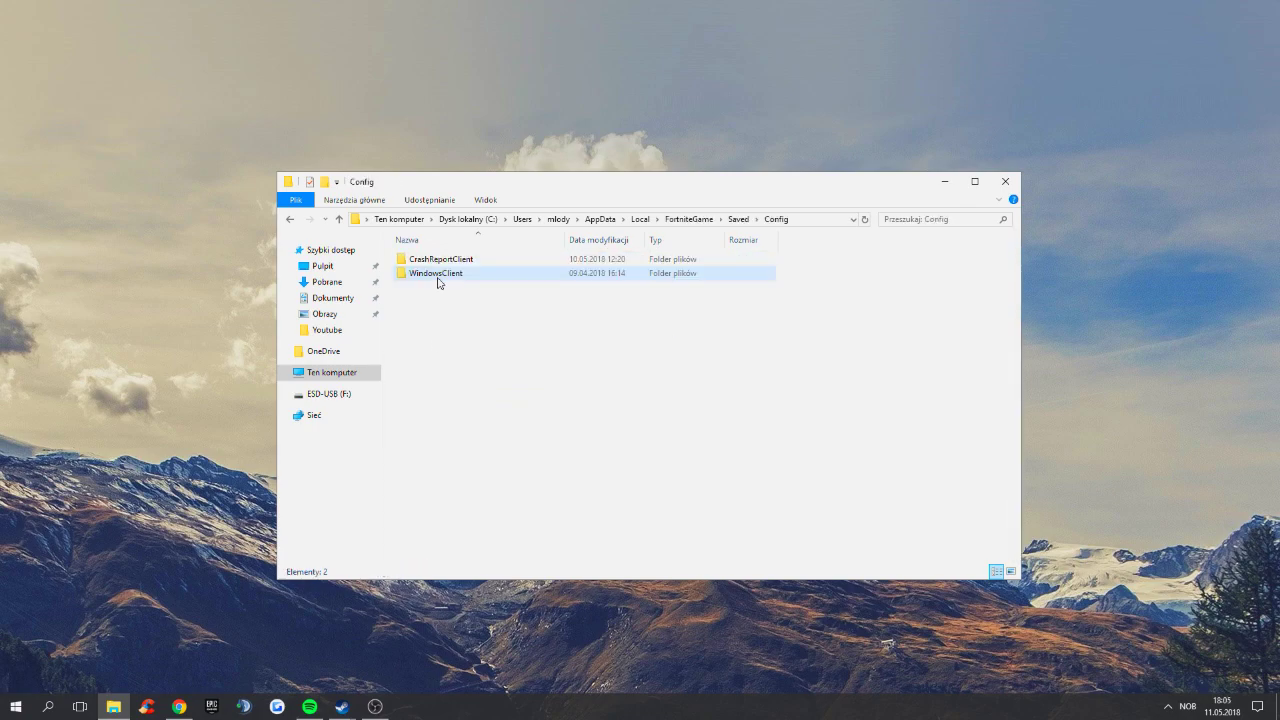
double_click(436, 272)
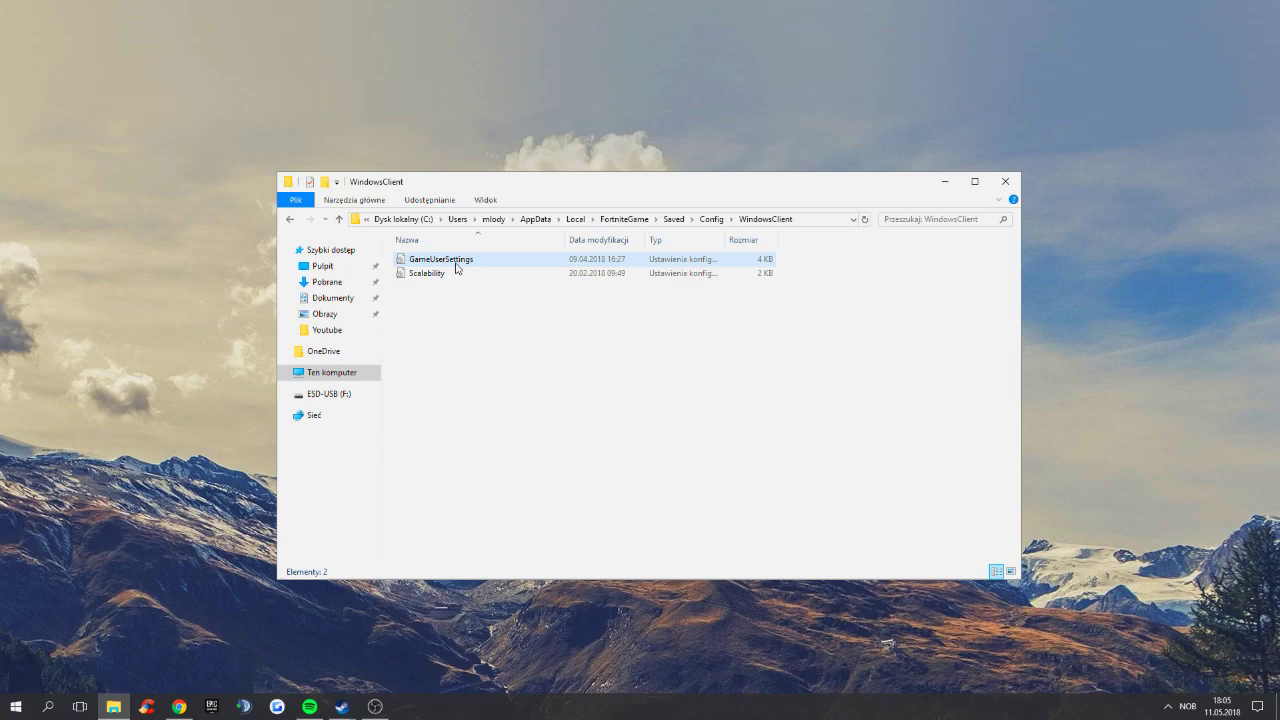
right_click(440, 260)
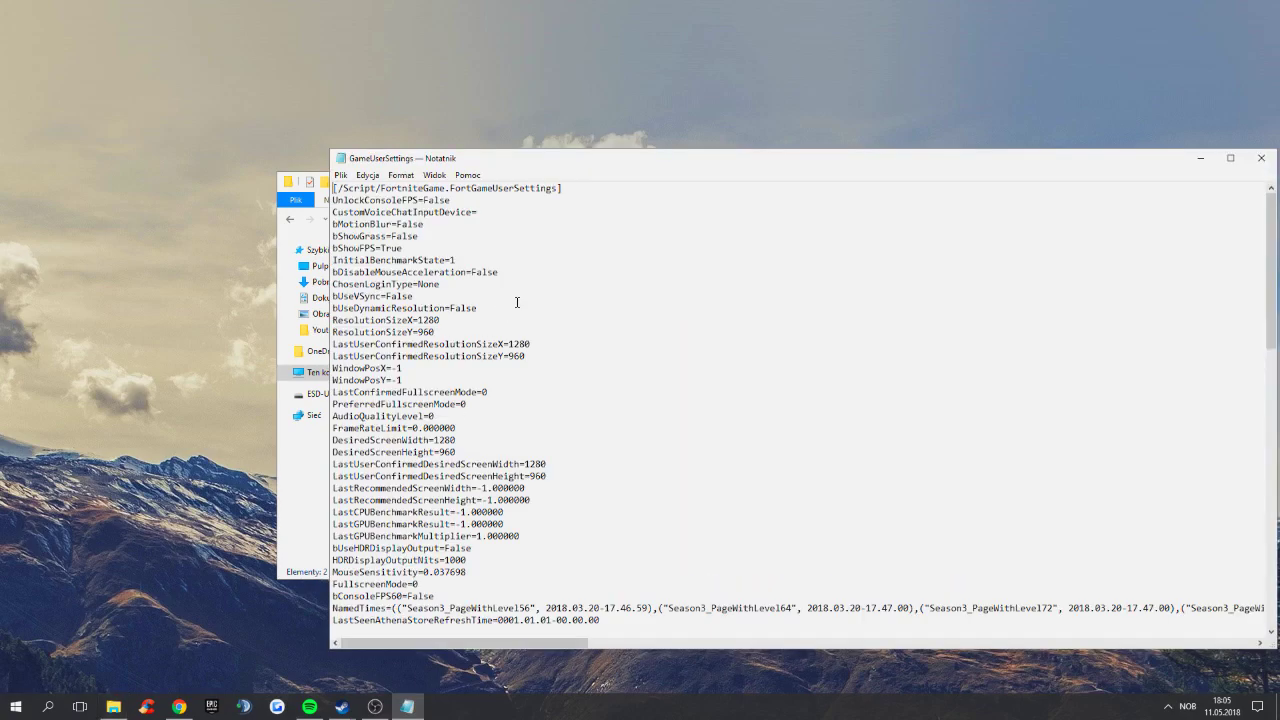
mouse_move(448, 290)
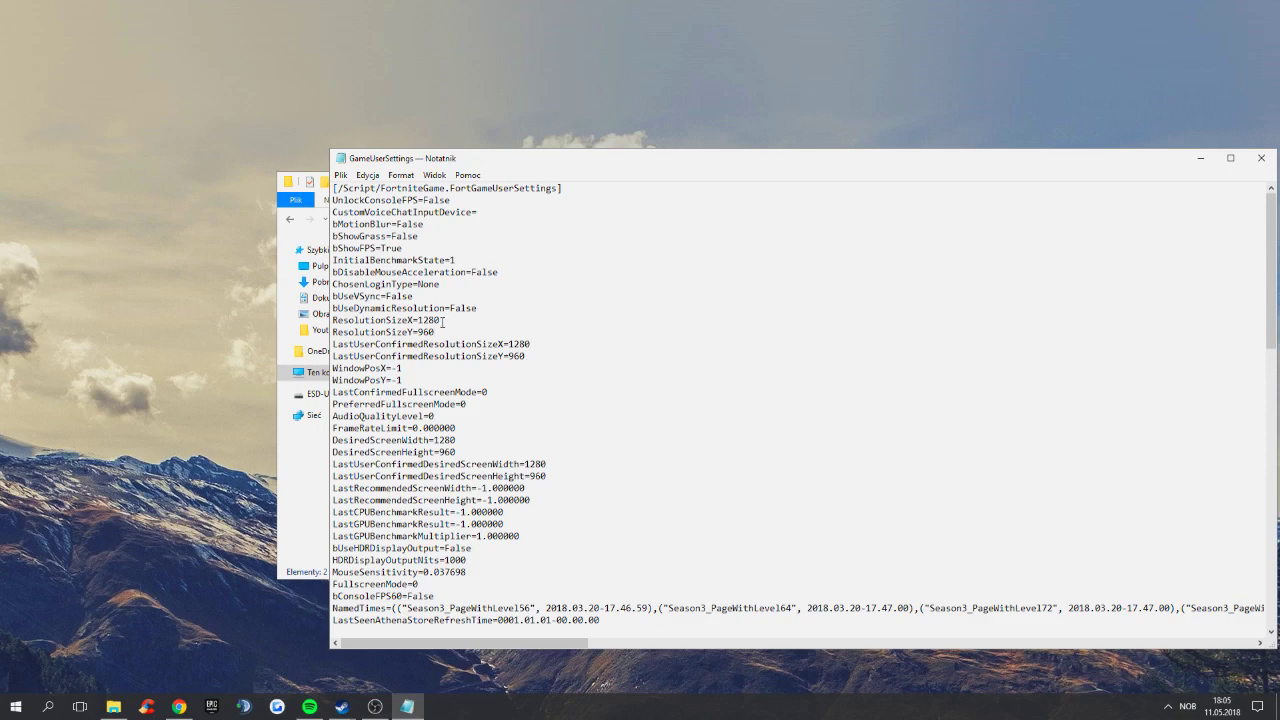
Replace the ResolutionSizeX/Y values with 1280 by 960 and save the file
double_click(428, 320)
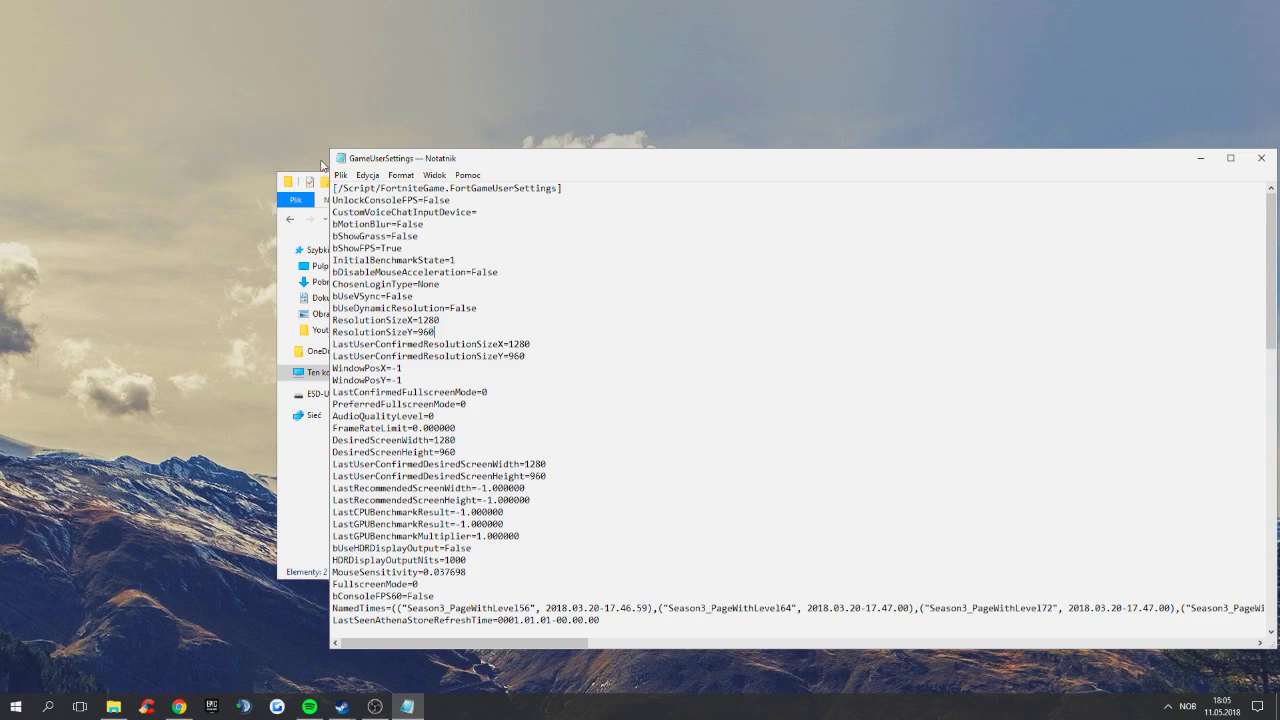
click(340, 176)
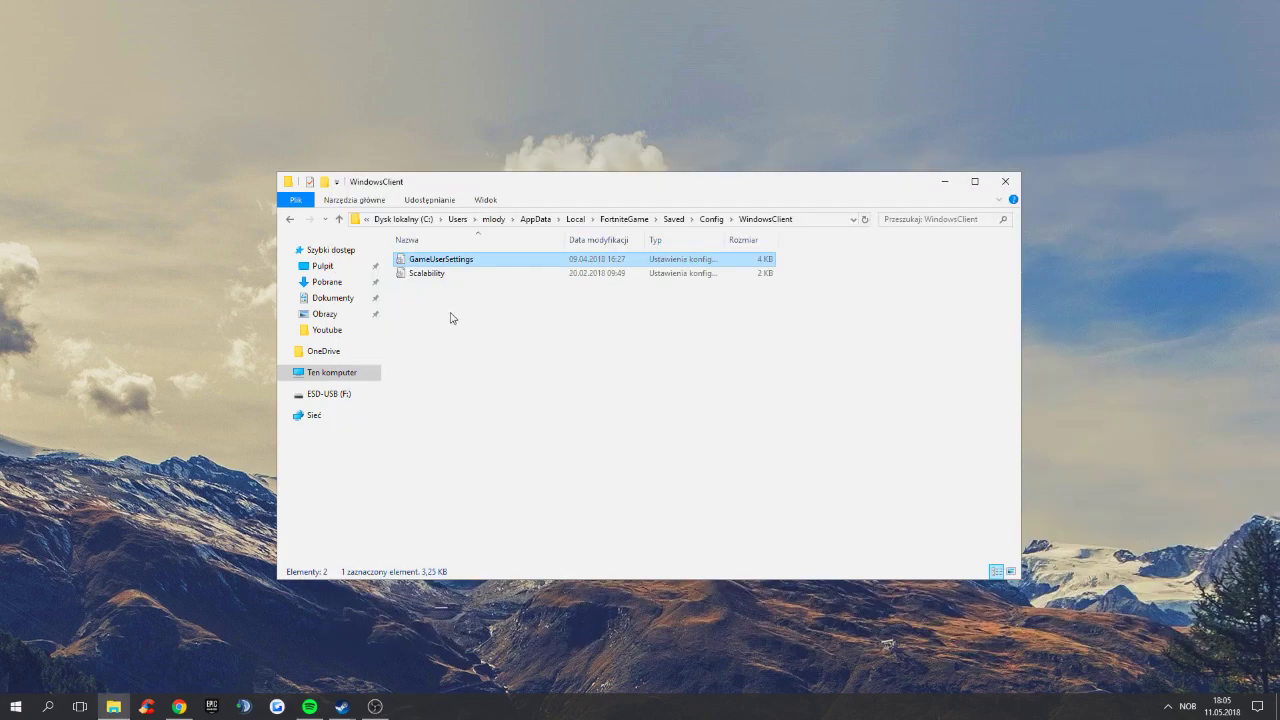
Set GameUserSettings to read-only ('Tylko do odczytu') in its Właściwości window
right_click(440, 260)
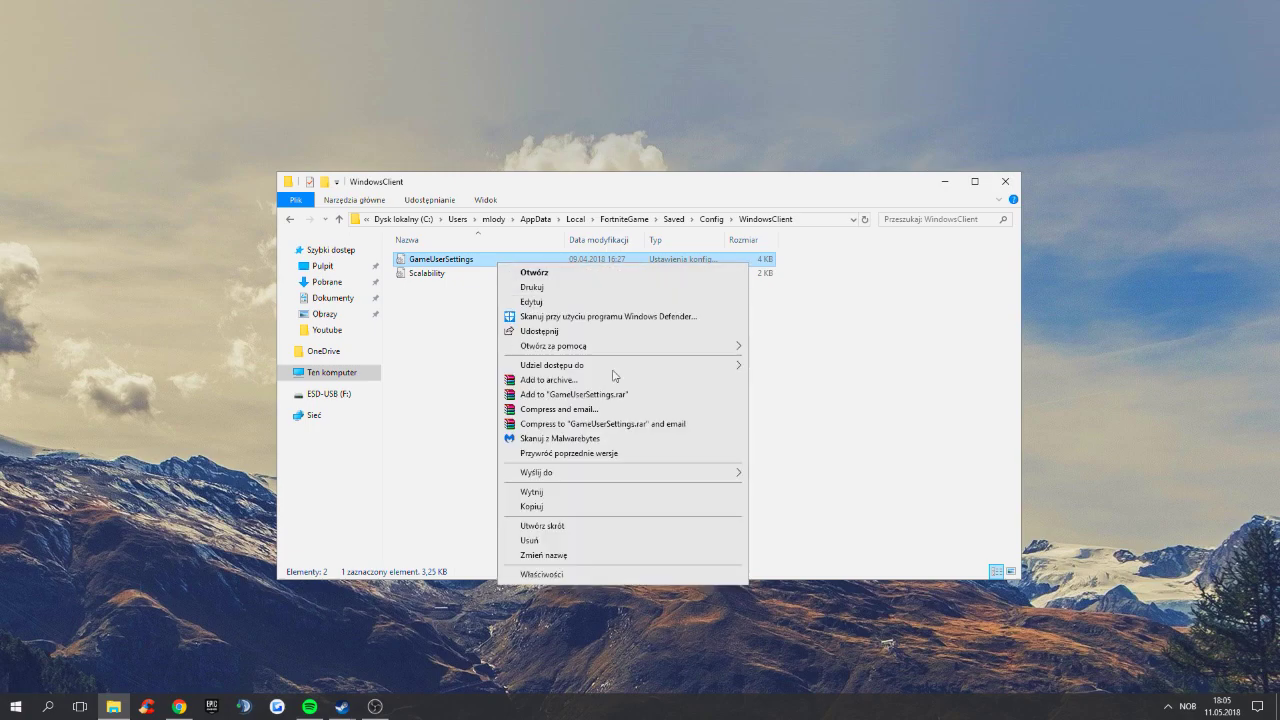
click(542, 574)
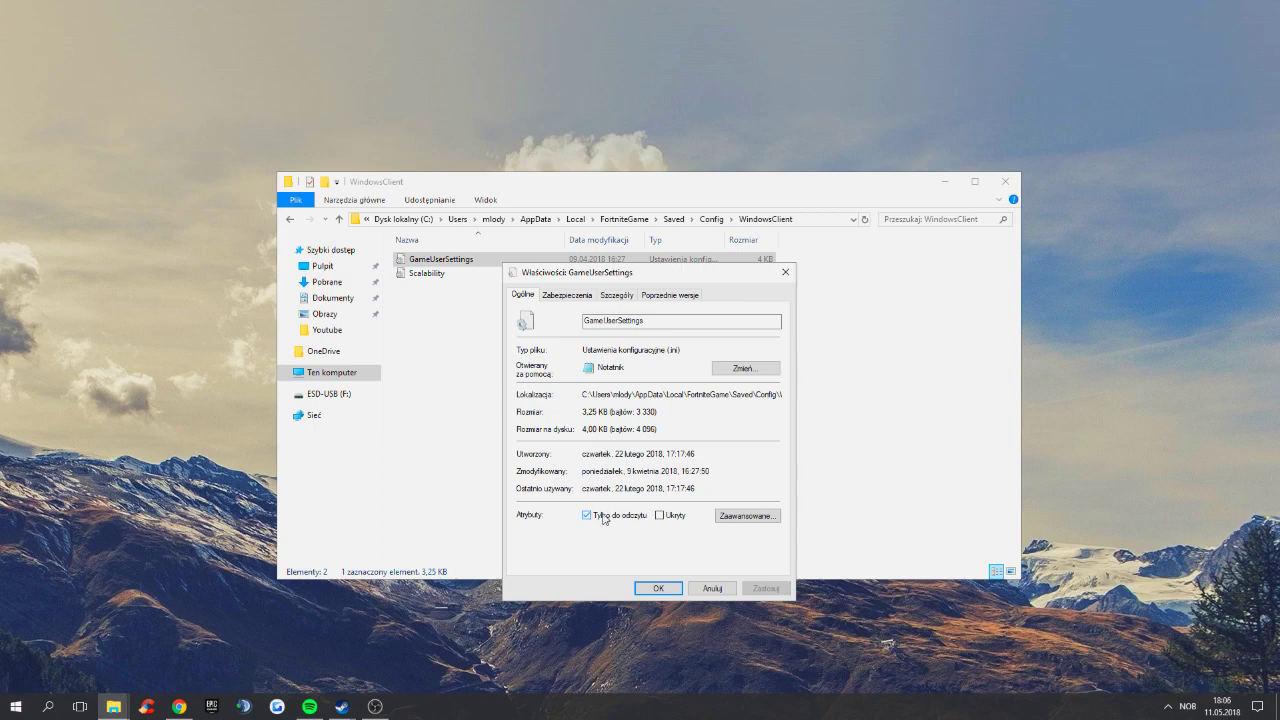
click(584, 516)
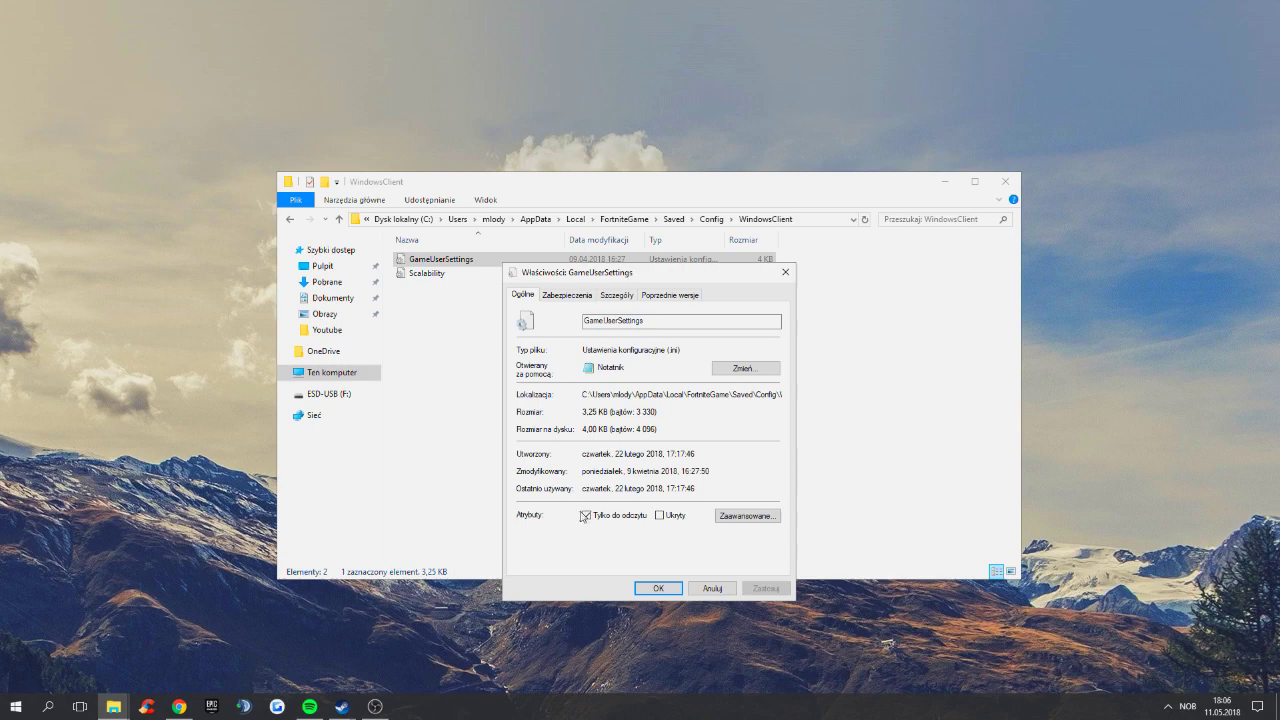
mouse_move(784, 272)
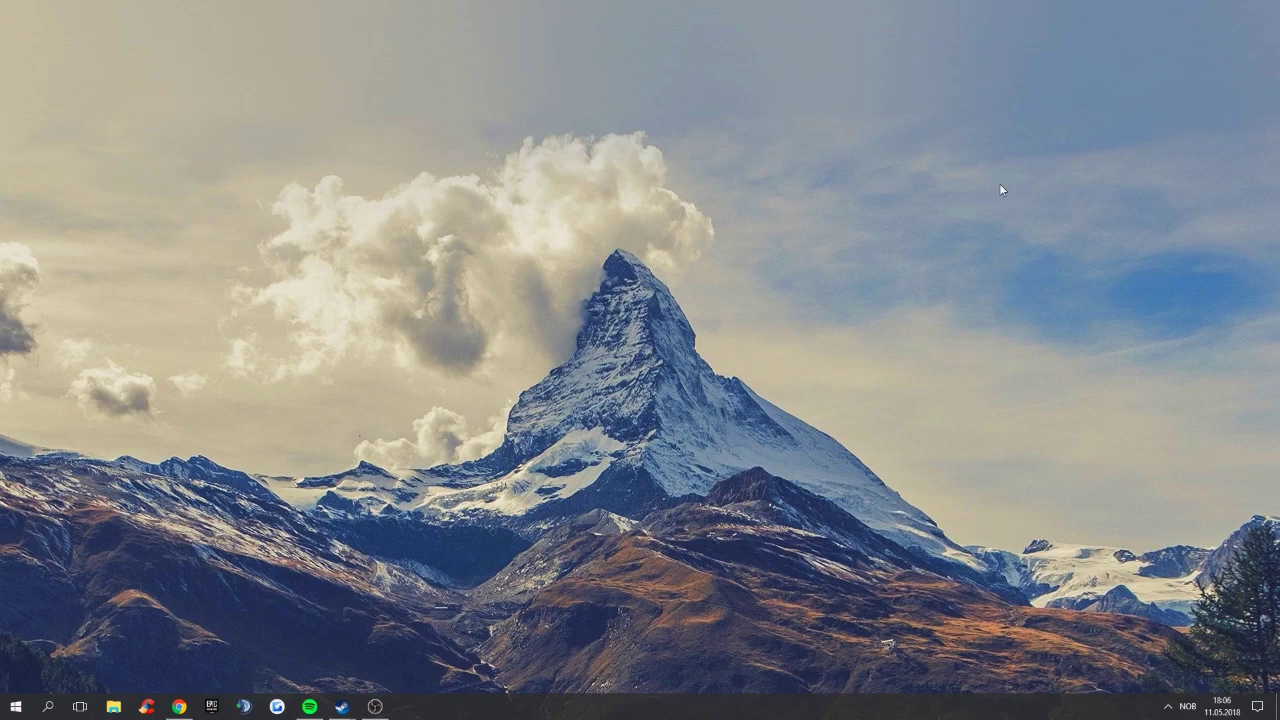
mouse_move(732, 352)
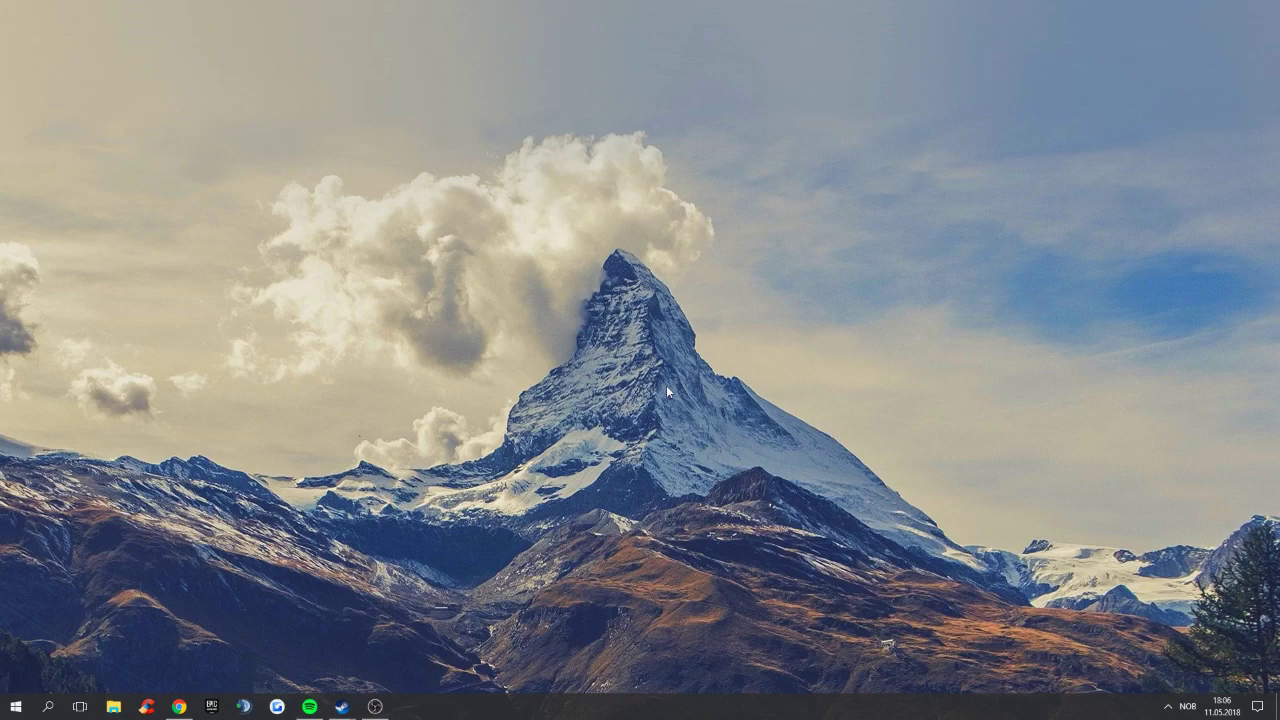
mouse_move(460, 592)
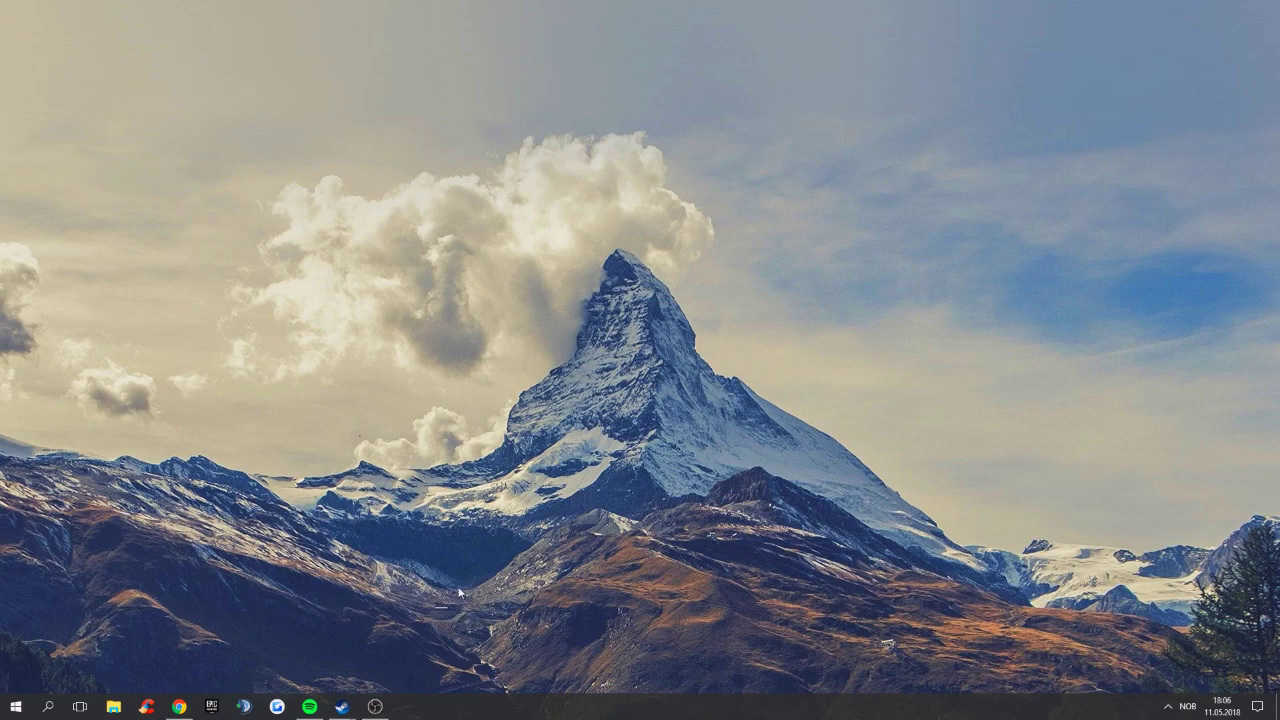